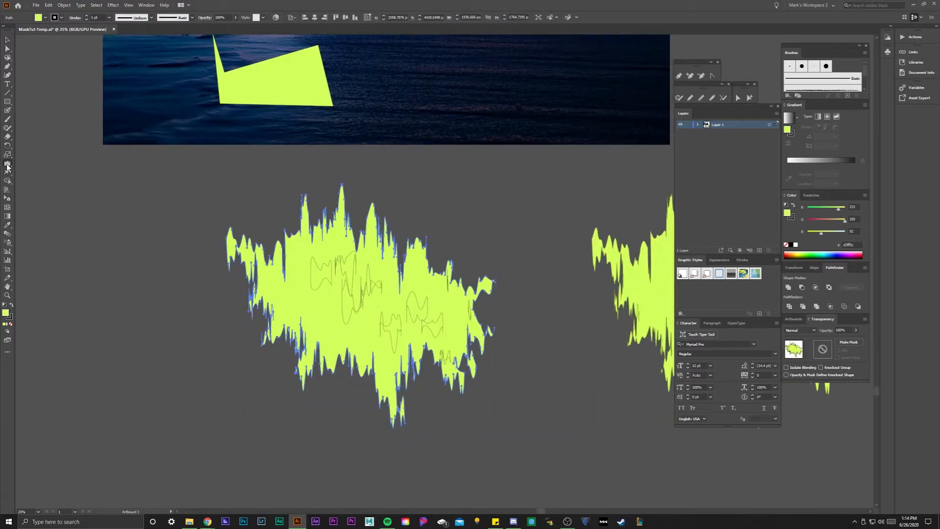
# Deselect everything, then select the wrinkled yellow splash shape
pyautogui.click(8, 166)
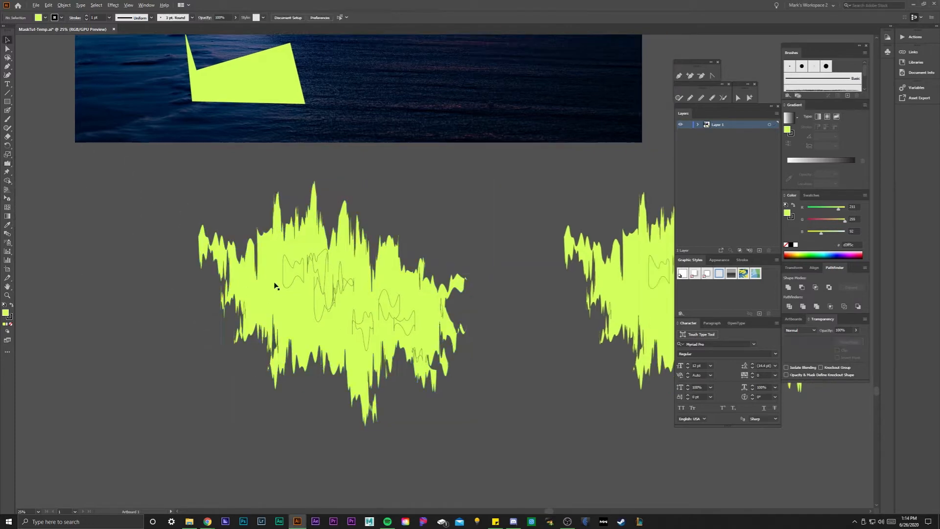
pyautogui.click(294, 274)
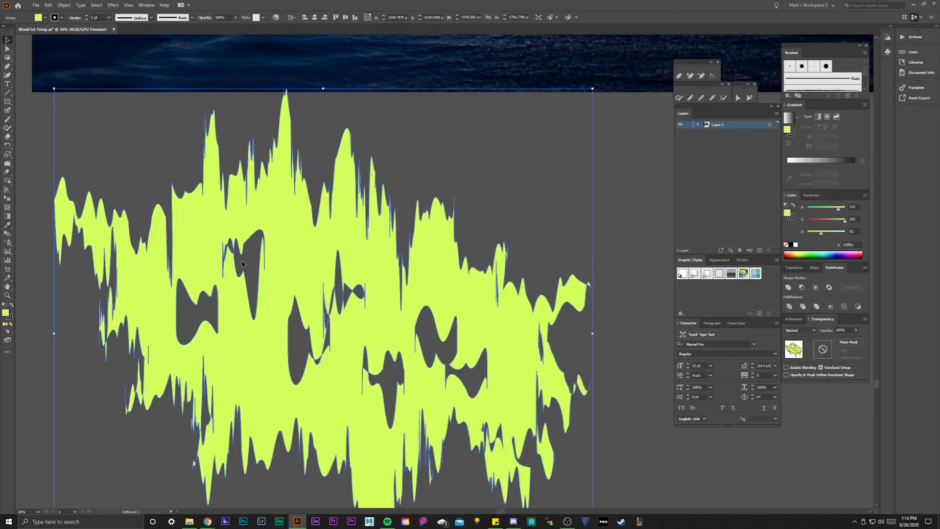
pyautogui.press('ctrl+minus')
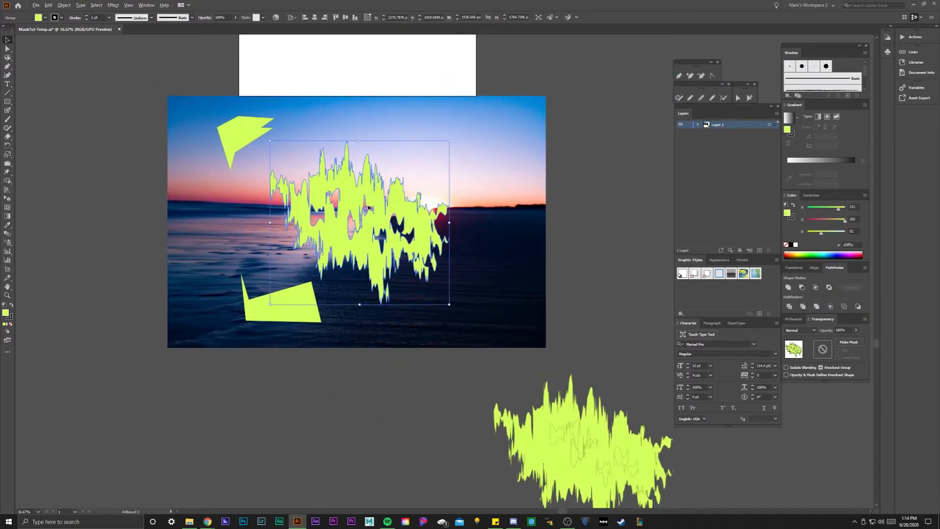
pyautogui.press('ctrl+7')
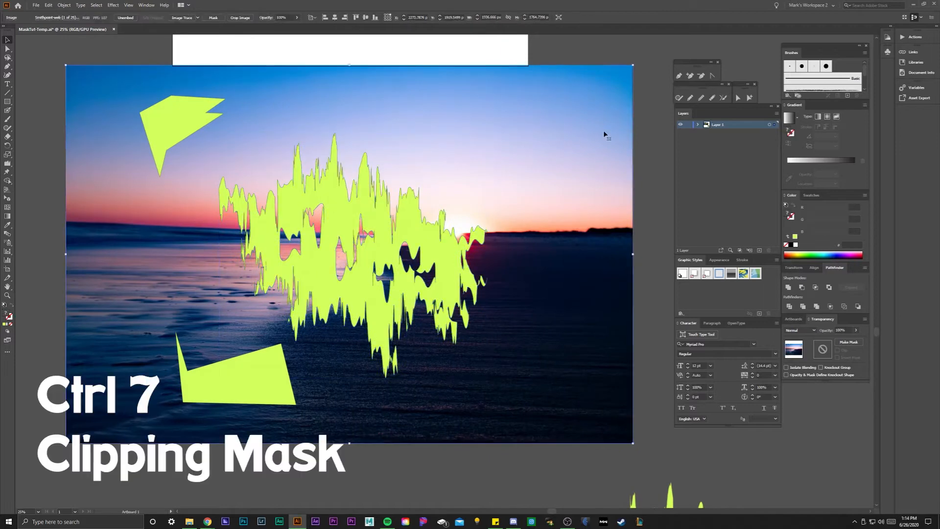
pyautogui.press('ctrl+7')
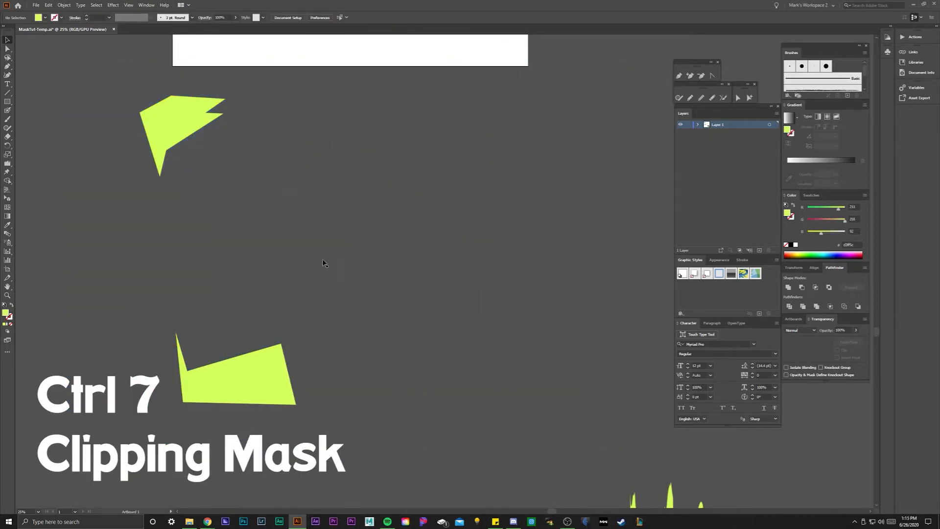
pyautogui.moveTo(188, 218)
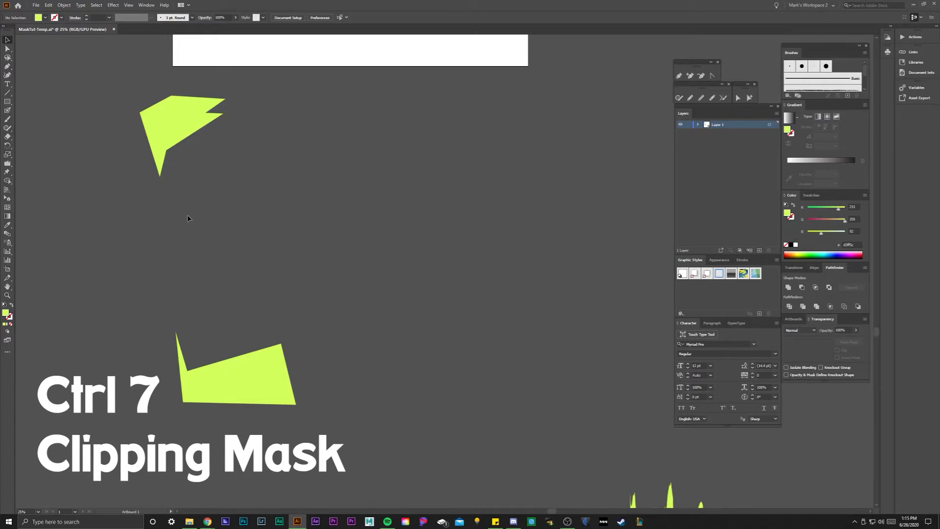
pyautogui.click(64, 5)
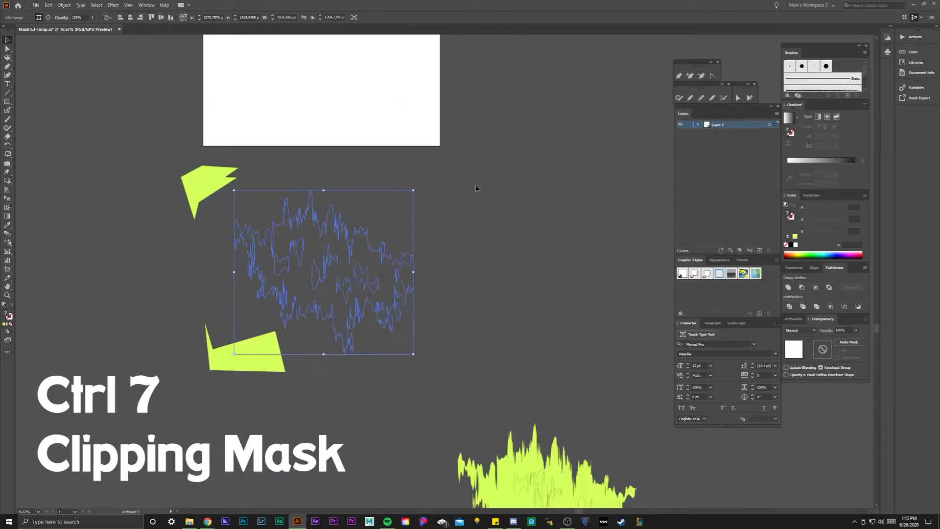
pyautogui.press('ctrl+7')
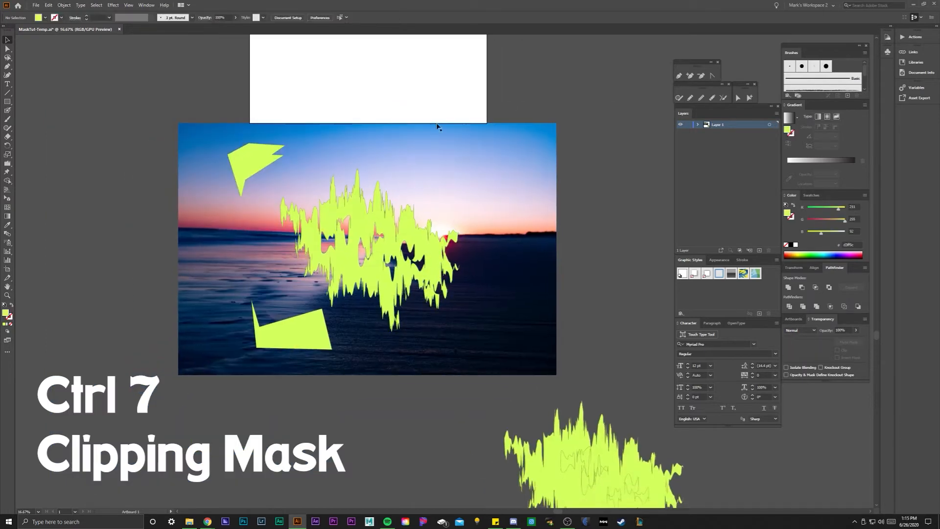
pyautogui.press('ctrl+7')
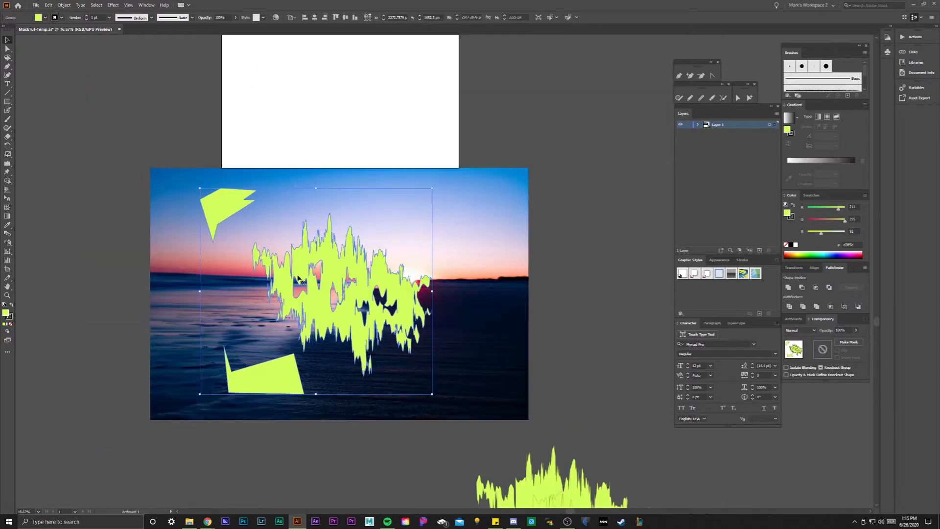
pyautogui.moveTo(485, 163)
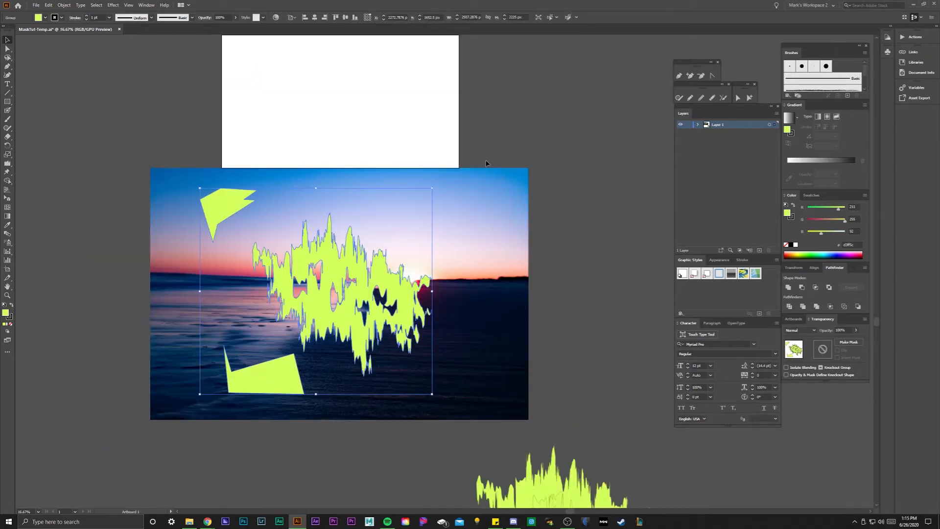
pyautogui.click(848, 342)
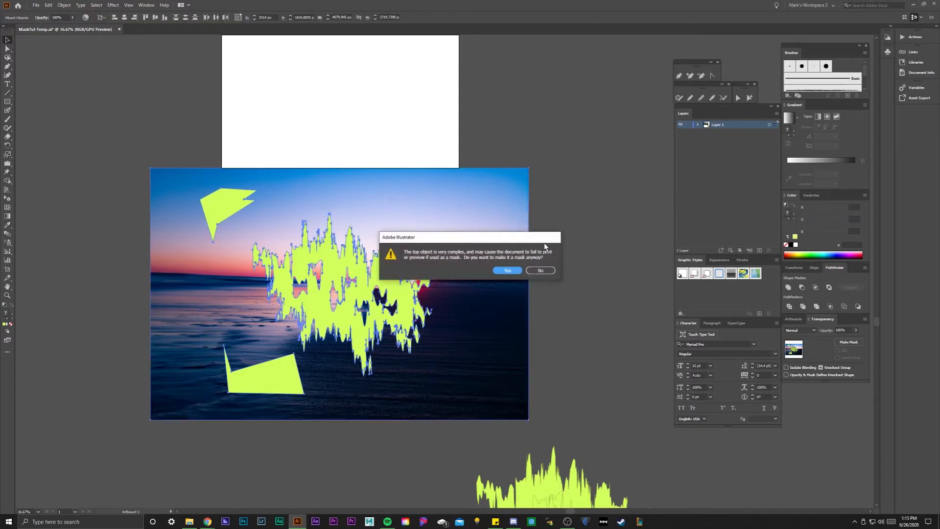
pyautogui.click(505, 269)
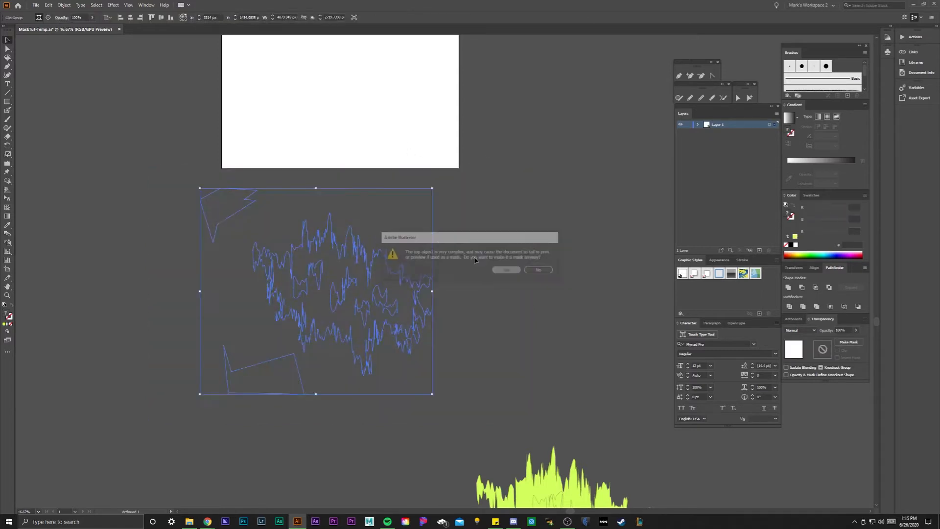
pyautogui.click(537, 270)
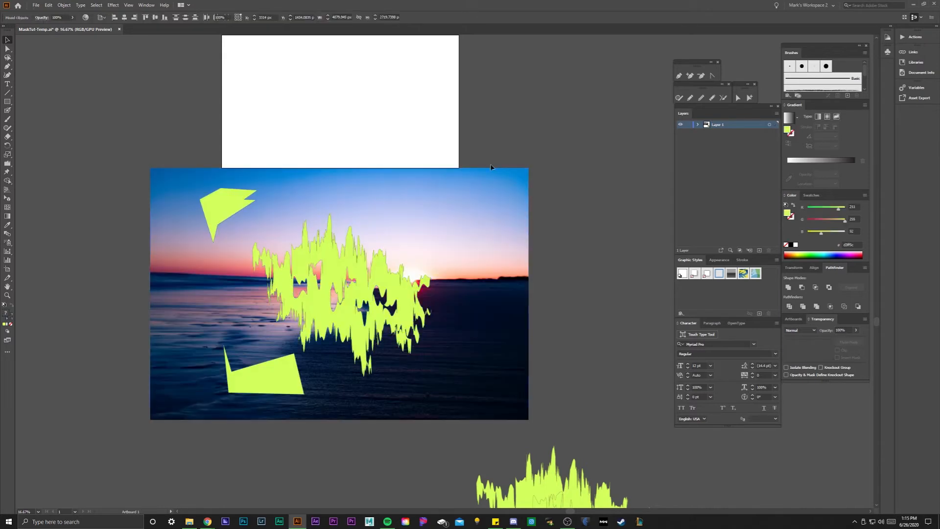
pyautogui.click(326, 256)
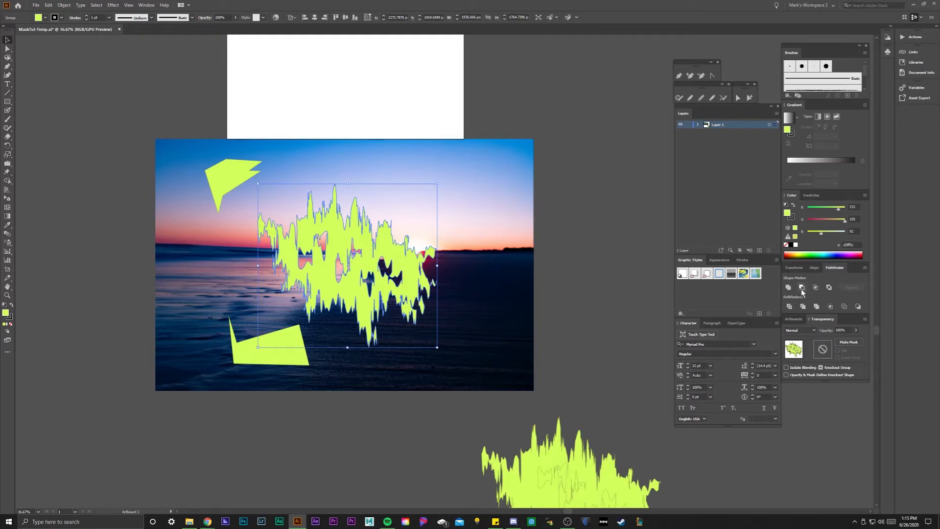
pyautogui.moveTo(801, 287)
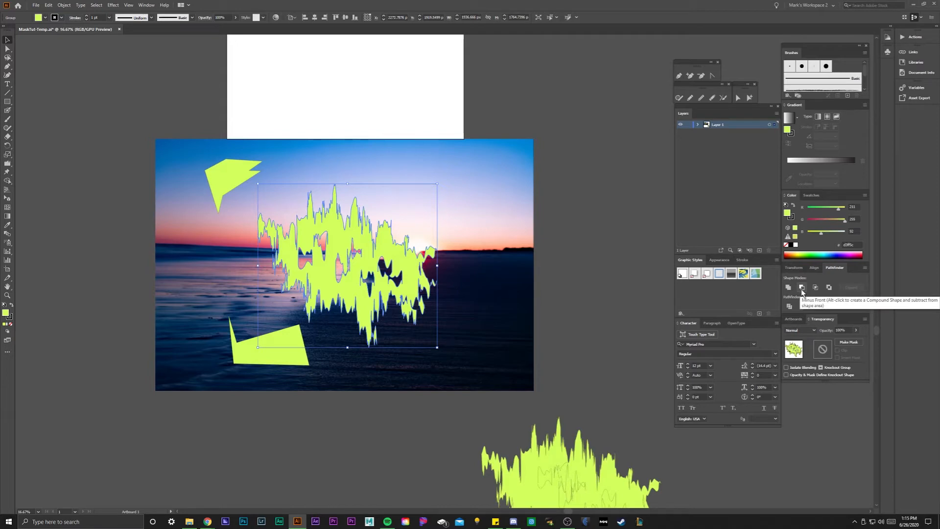
pyautogui.moveTo(377, 414)
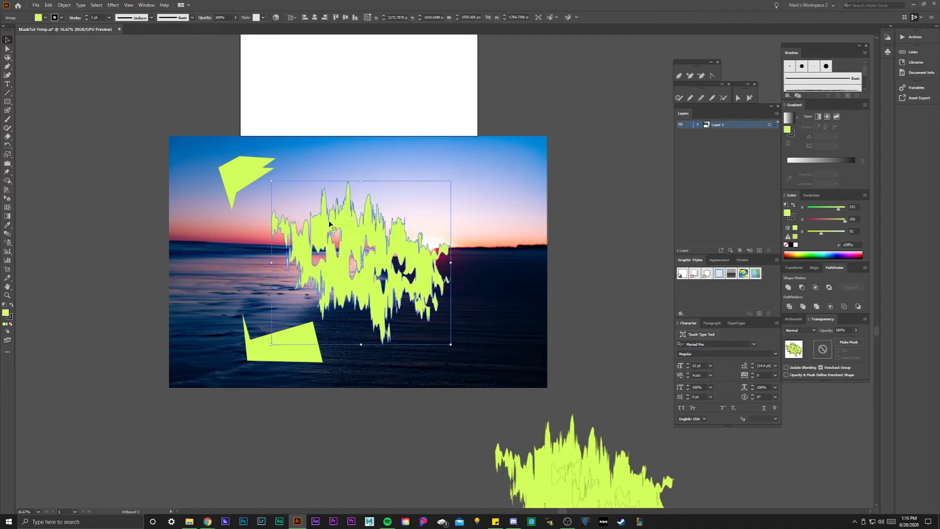
# Make the selected yellow shapes one compound path via the Object menu
pyautogui.click(63, 5)
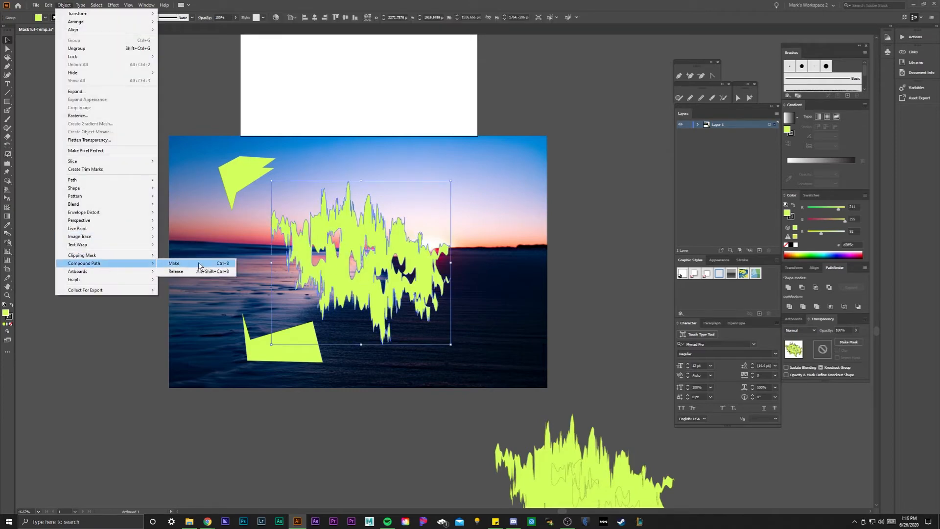
pyautogui.click(174, 263)
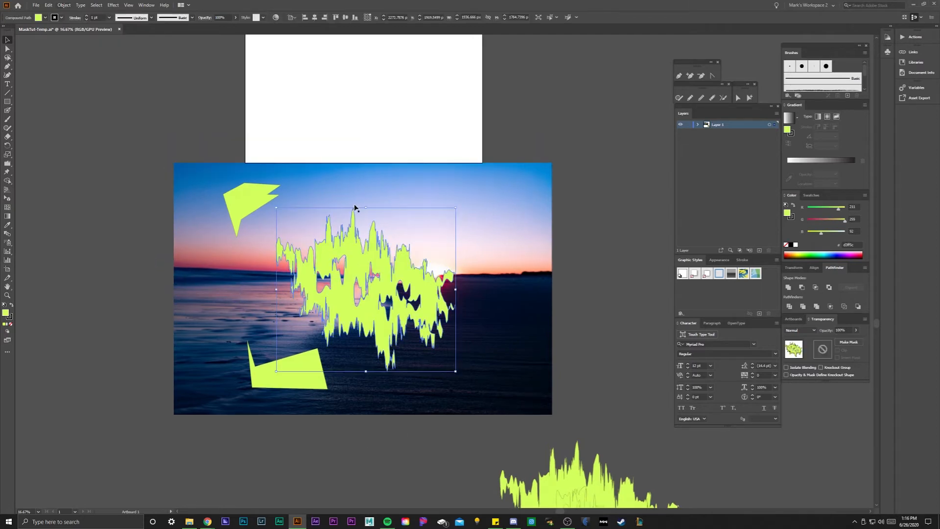
pyautogui.moveTo(403, 192)
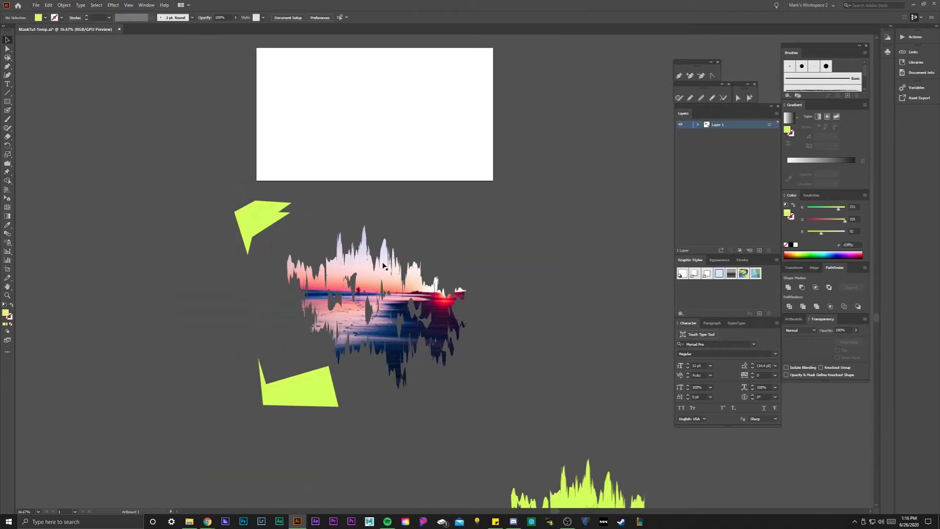
# Release the clipping mask with Ctrl+Alt+7, retry clipping, and decline the complex-mask warning
pyautogui.press('ctrl+alt+7')
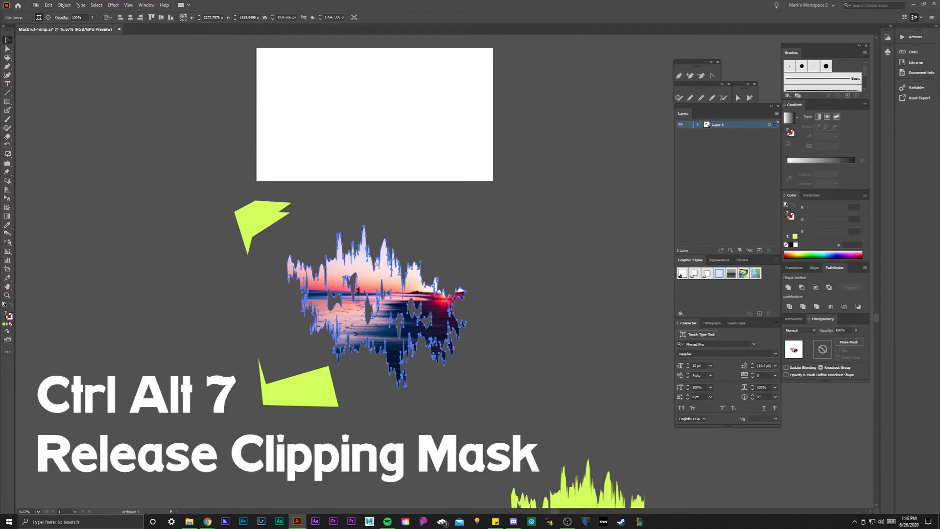
pyautogui.press('ctrl+alt+7')
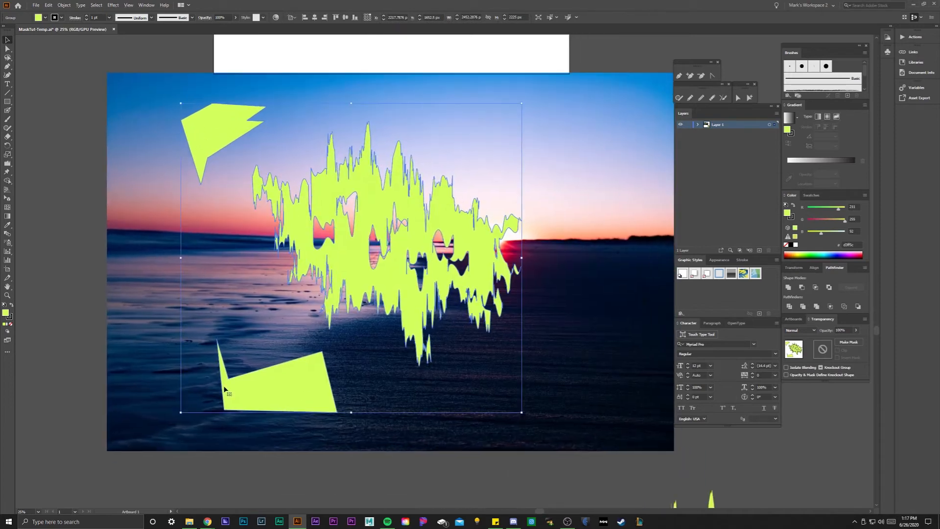
pyautogui.click(849, 342)
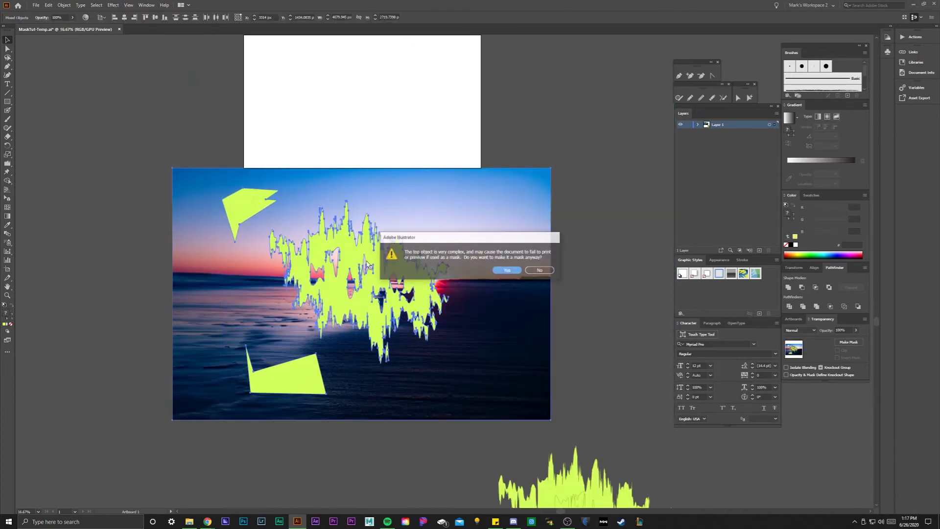
pyautogui.click(505, 271)
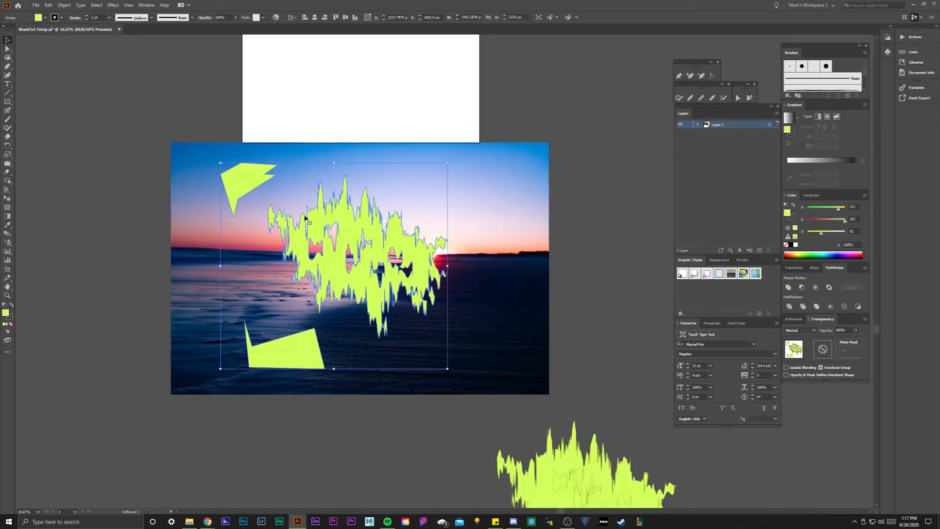
# Turn the wrinkled shape and two polygons into a compound path via Object > Compound Path > Make
pyautogui.click(64, 5)
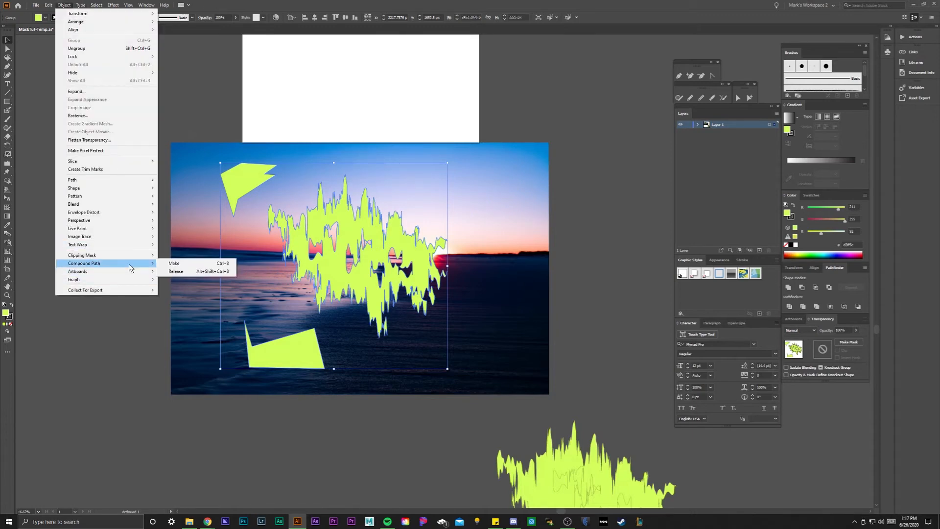
pyautogui.moveTo(174, 263)
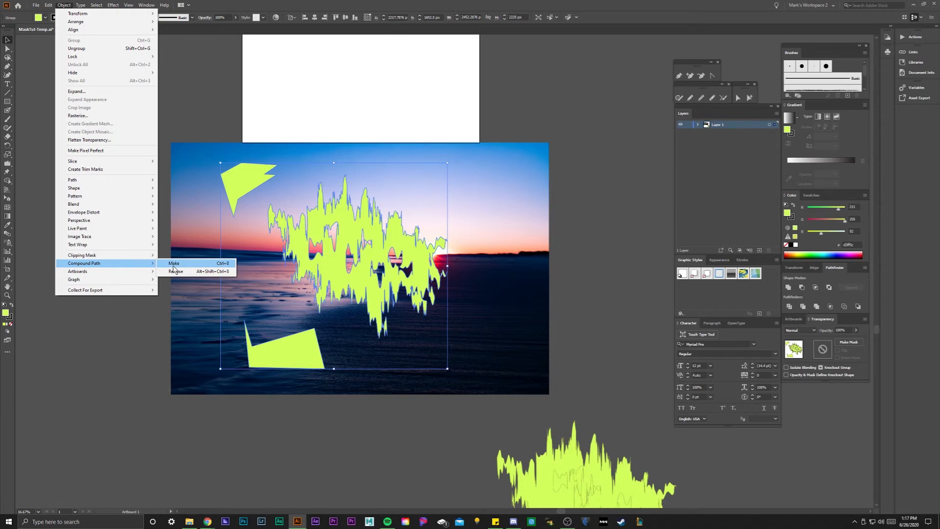
pyautogui.click(174, 263)
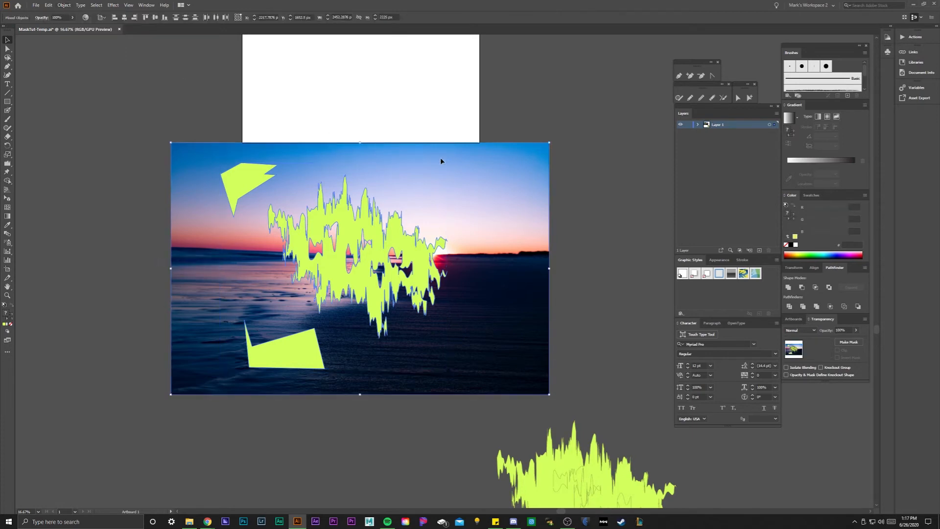
pyautogui.click(849, 342)
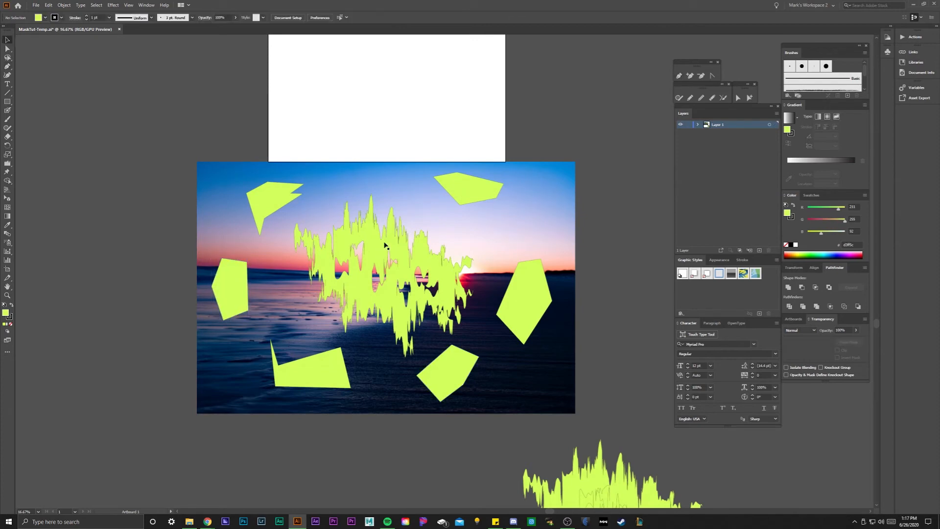
# Select the photo and all yellow shapes, then combine the shapes into one compound path
pyautogui.click(383, 288)
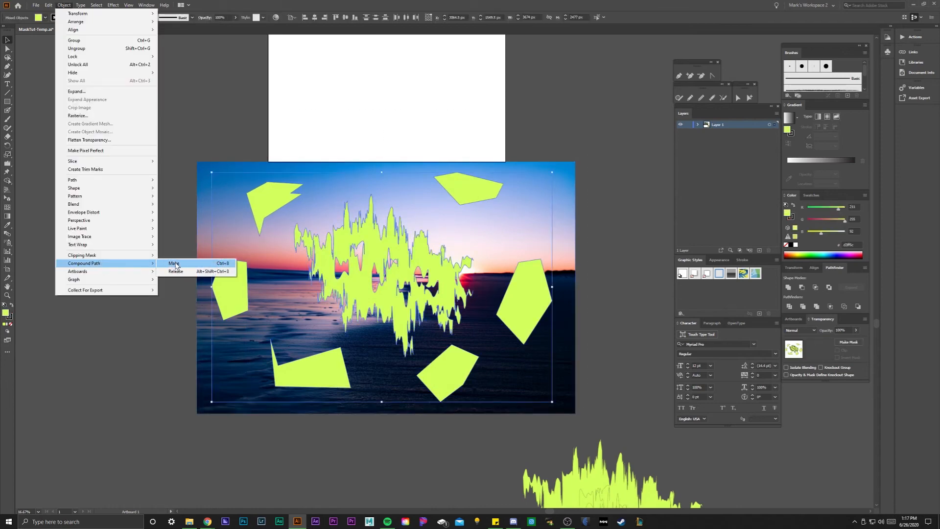
pyautogui.click(174, 263)
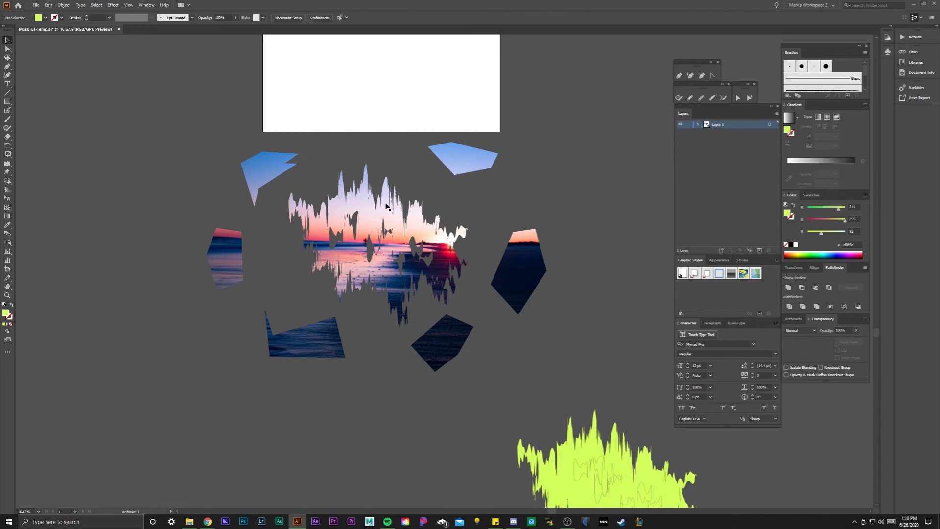
pyautogui.moveTo(378, 155)
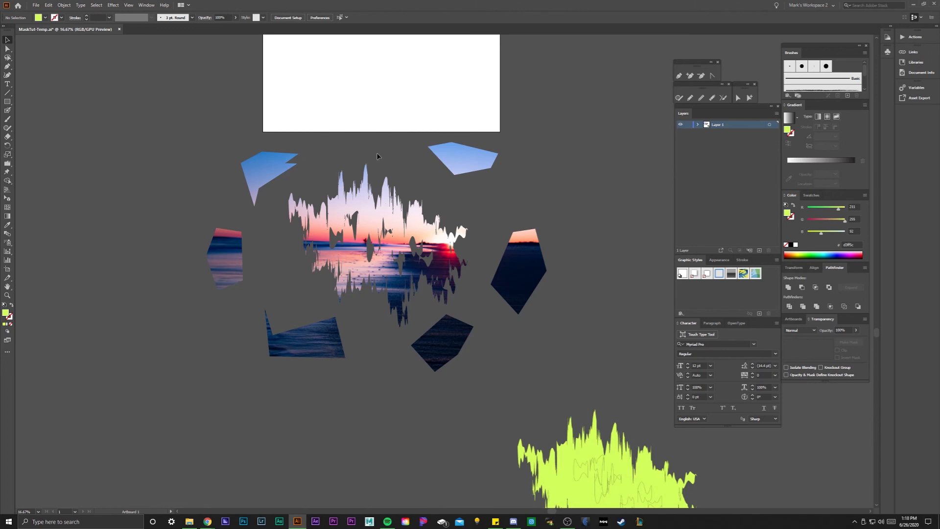